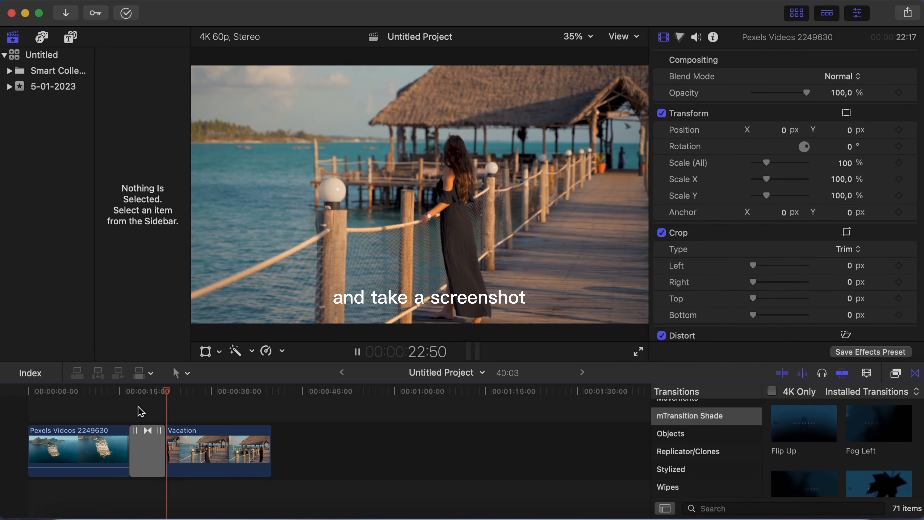
- Park the playhead on the woman-on-the-boardwalk frame of the Vacation clip at 29:40
{"action": "left_click", "coordinate": [179, 394]}
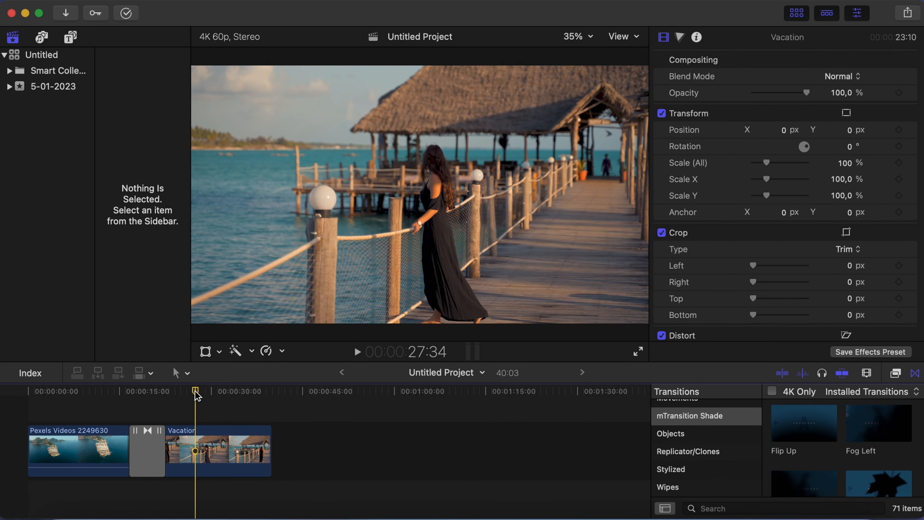
{"action": "left_click_drag", "start_coordinate": [196, 395], "coordinate": [203, 395]}
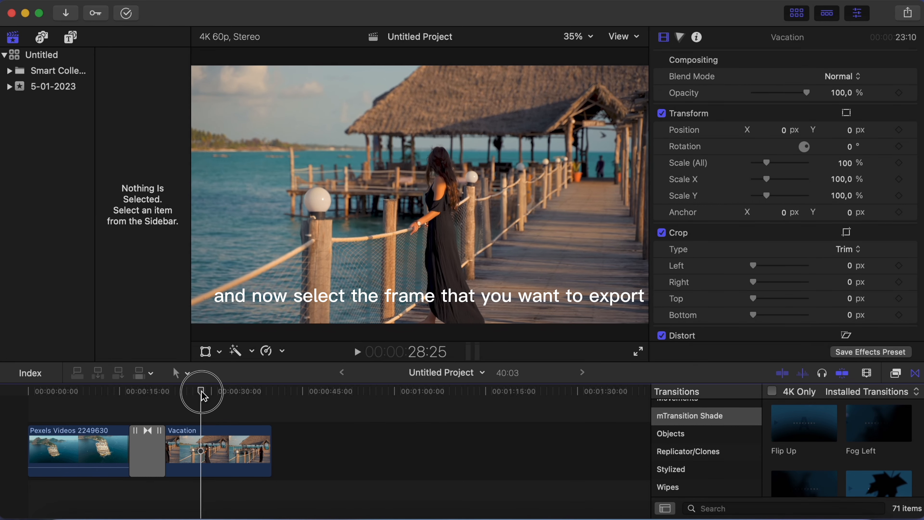
{"action": "left_click_drag", "start_coordinate": [203, 391], "coordinate": [212, 391]}
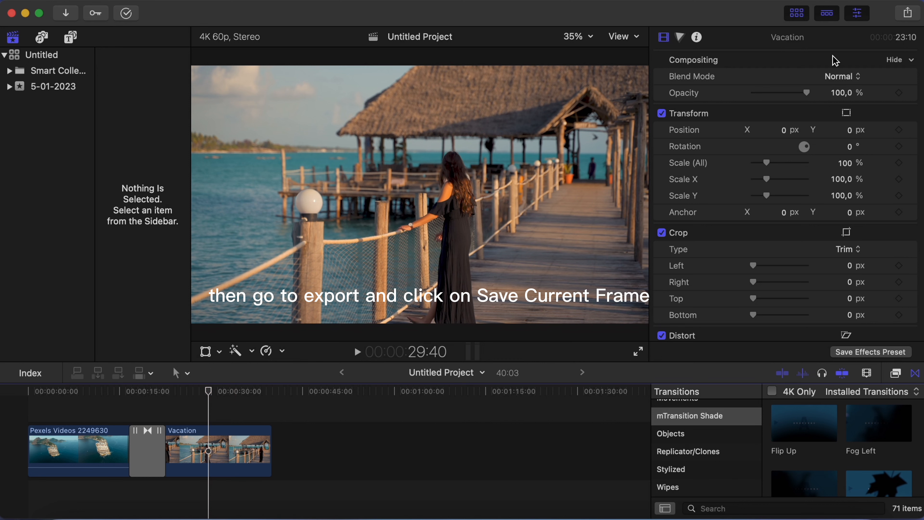
{"action": "left_click", "coordinate": [905, 12]}
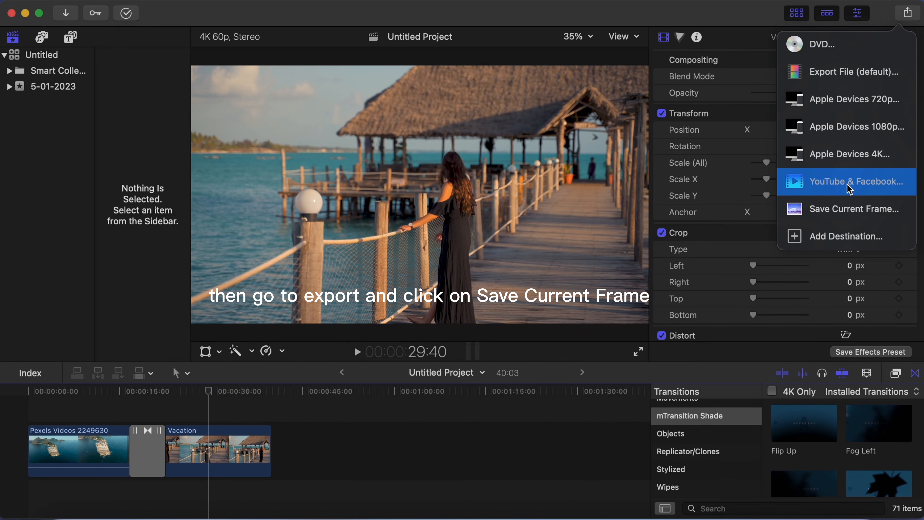
{"action": "mouse_move", "coordinate": [833, 218]}
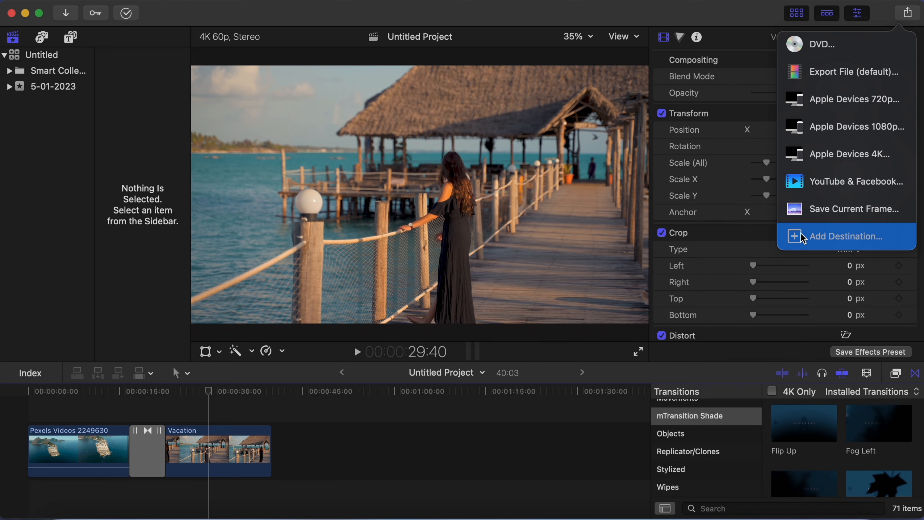
{"action": "left_click", "coordinate": [845, 236]}
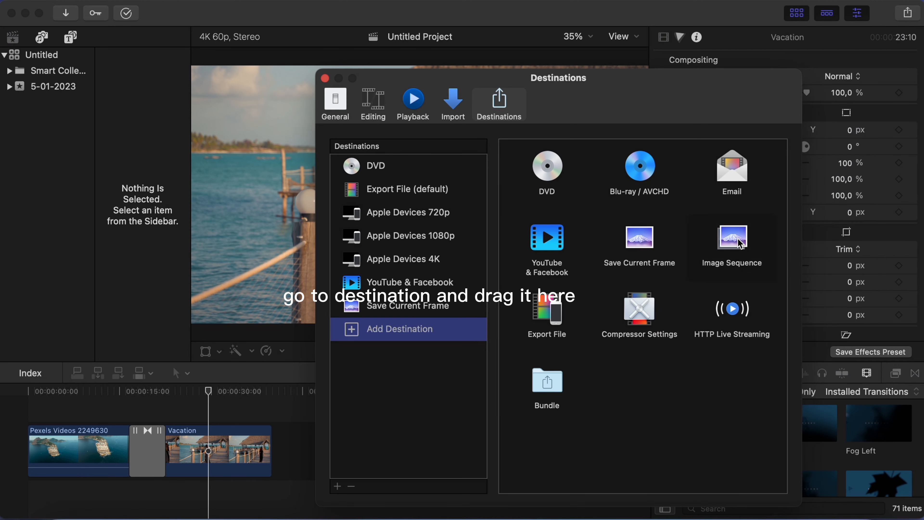
{"action": "left_click", "coordinate": [324, 78]}
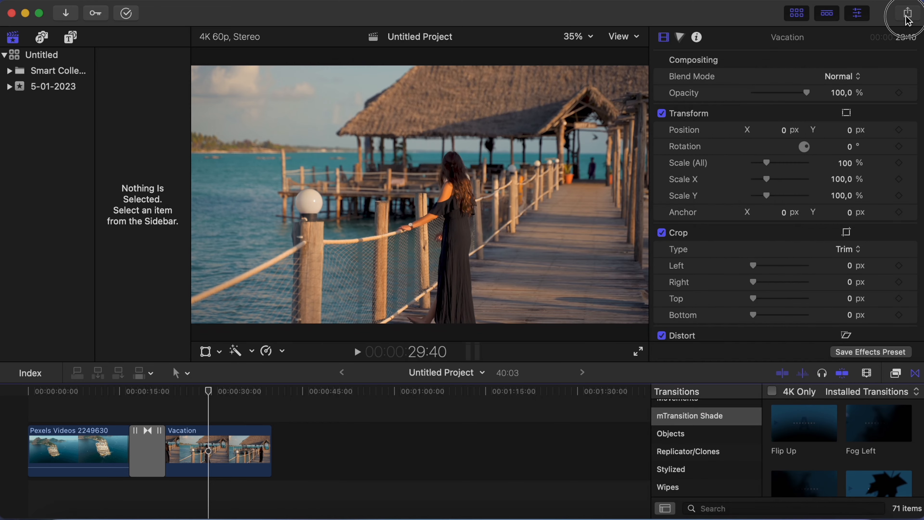
- Start Save Current Frame from the Share menu, confirming PNG Image as the format
{"action": "left_click", "coordinate": [907, 13]}
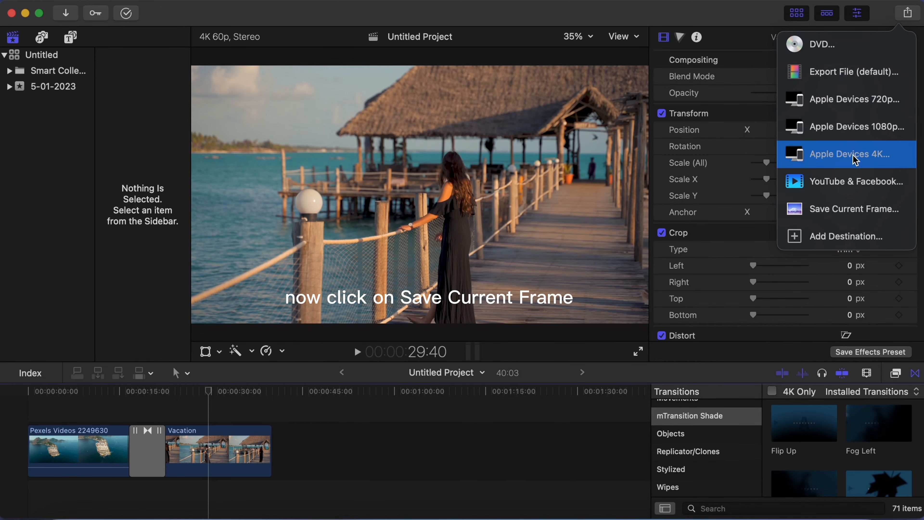
{"action": "left_click", "coordinate": [853, 208]}
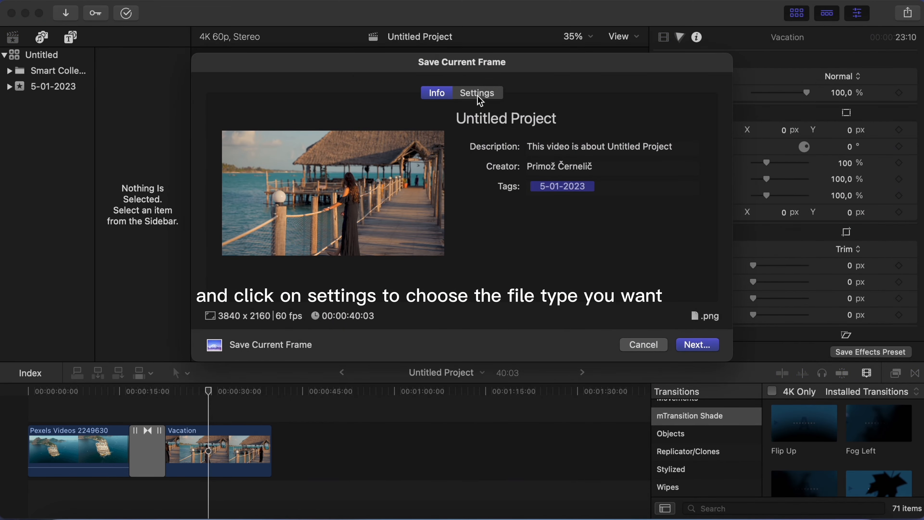
{"action": "left_click", "coordinate": [477, 92]}
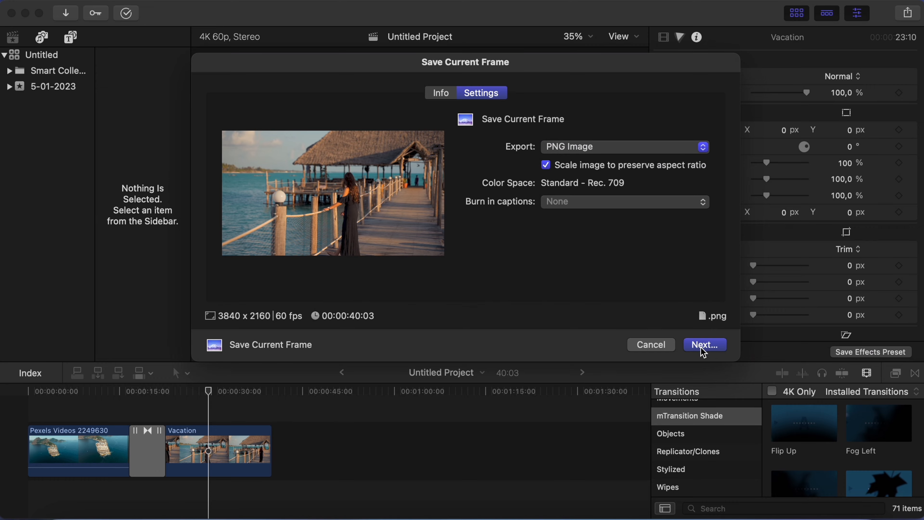
{"action": "left_click", "coordinate": [704, 344]}
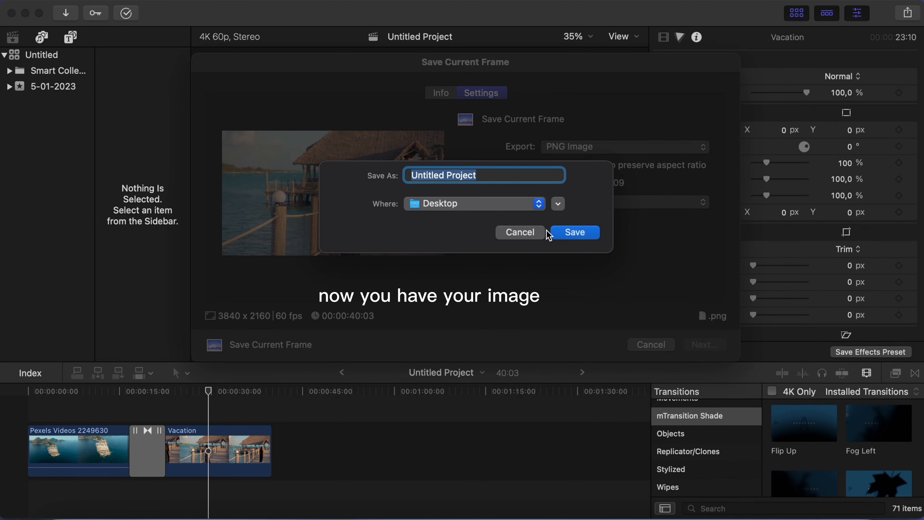
- Save the frame as 3.png on the Desktop and view it in Preview
{"action": "type", "text": "3"}
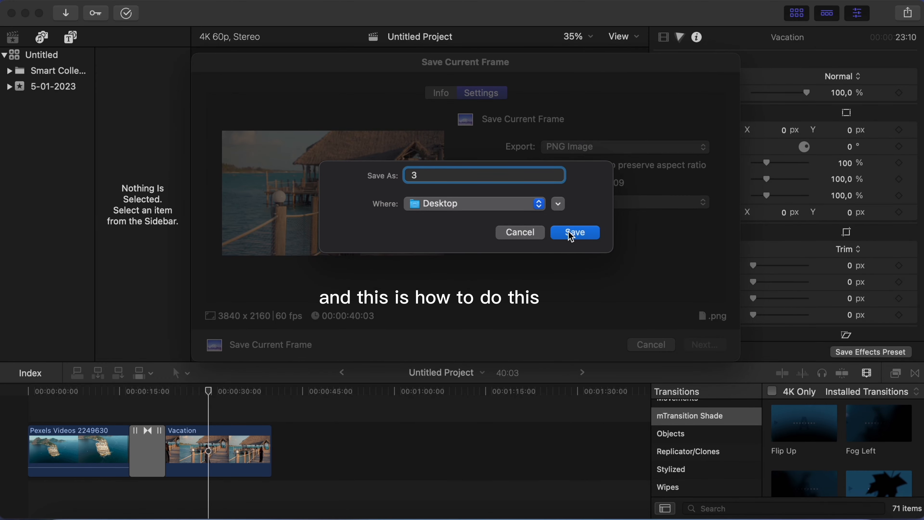
{"action": "left_click", "coordinate": [575, 233]}
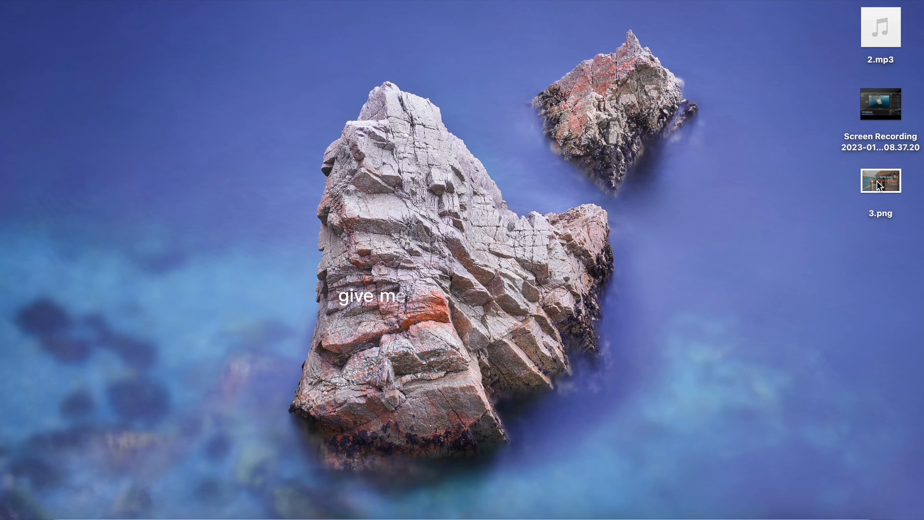
{"action": "double_click", "coordinate": [880, 181]}
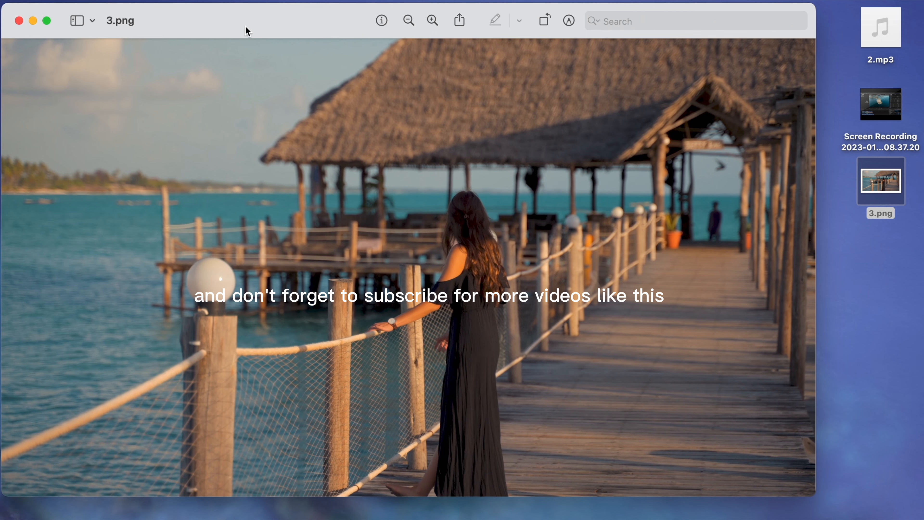